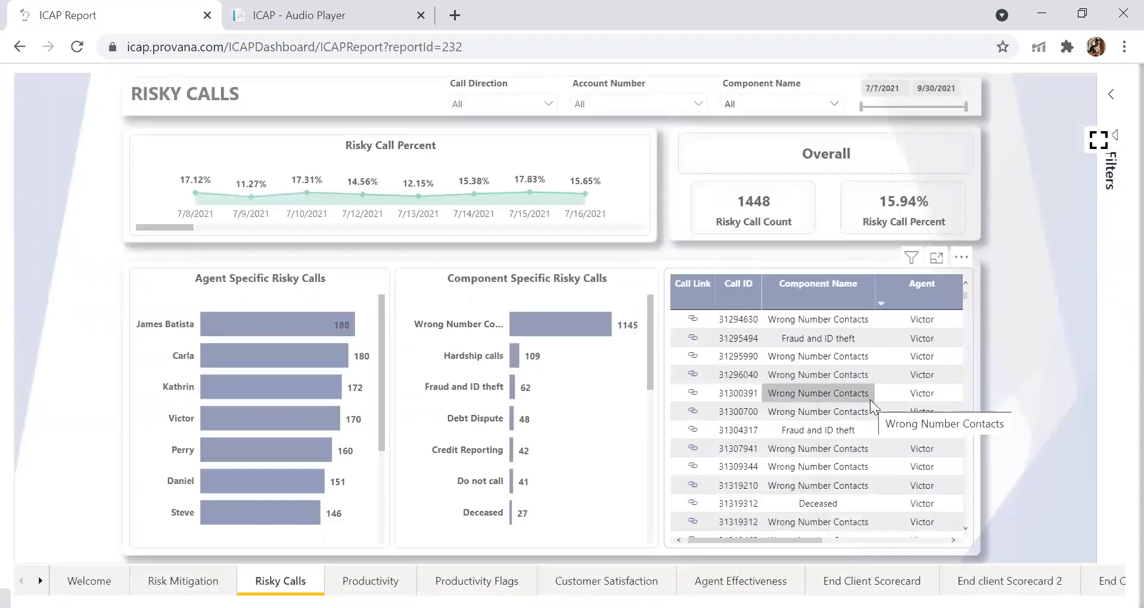
{"action": "mouse_move", "coordinate": [602, 376]}
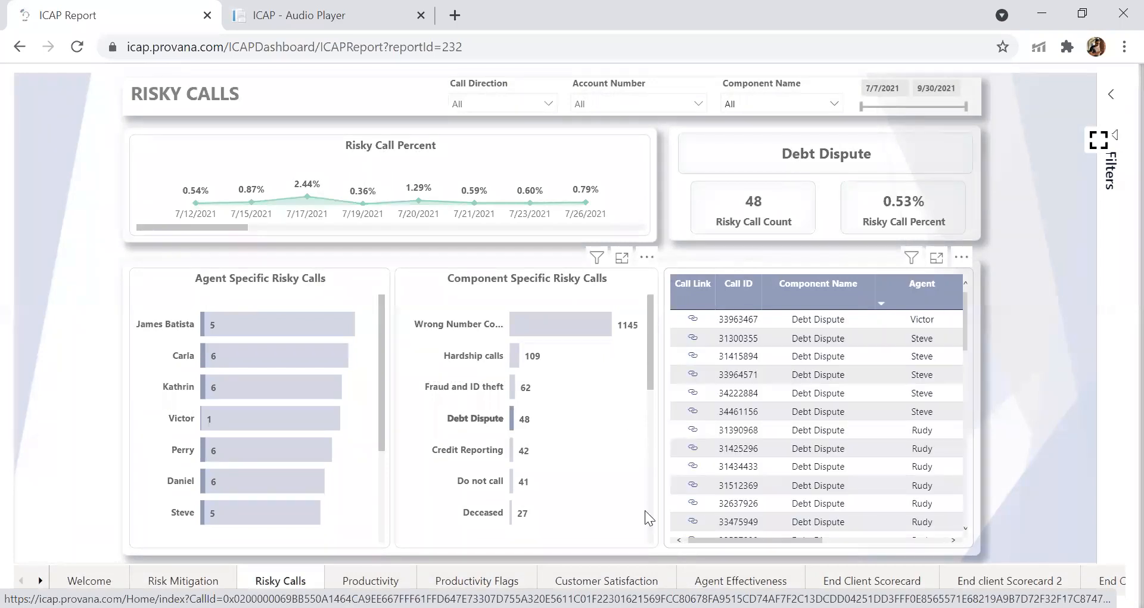
{"action": "mouse_move", "coordinate": [709, 539]}
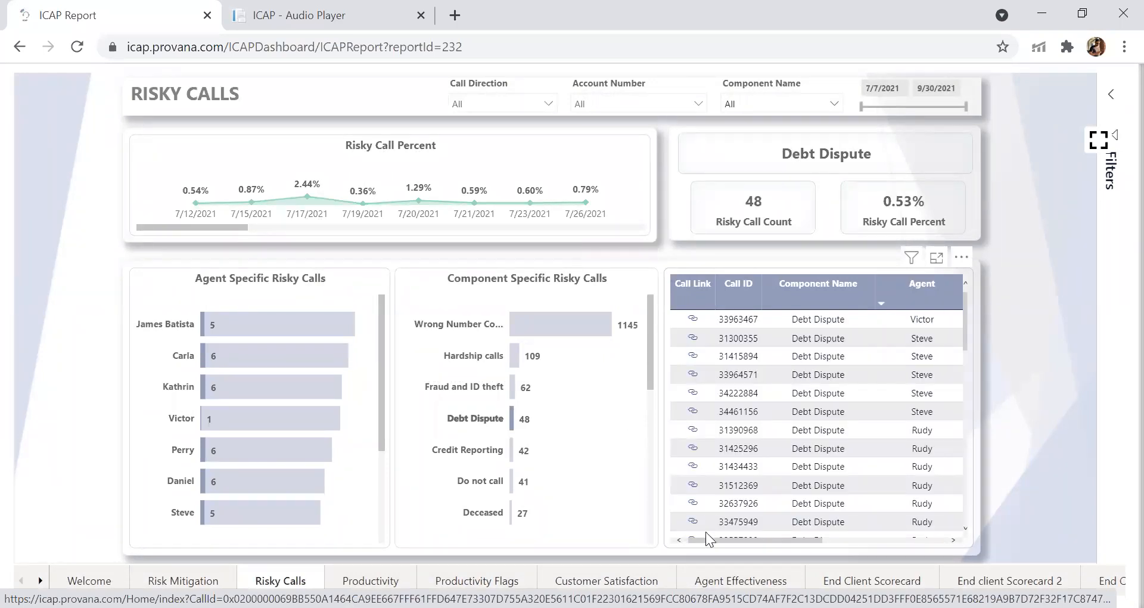
{"action": "mouse_move", "coordinate": [712, 549]}
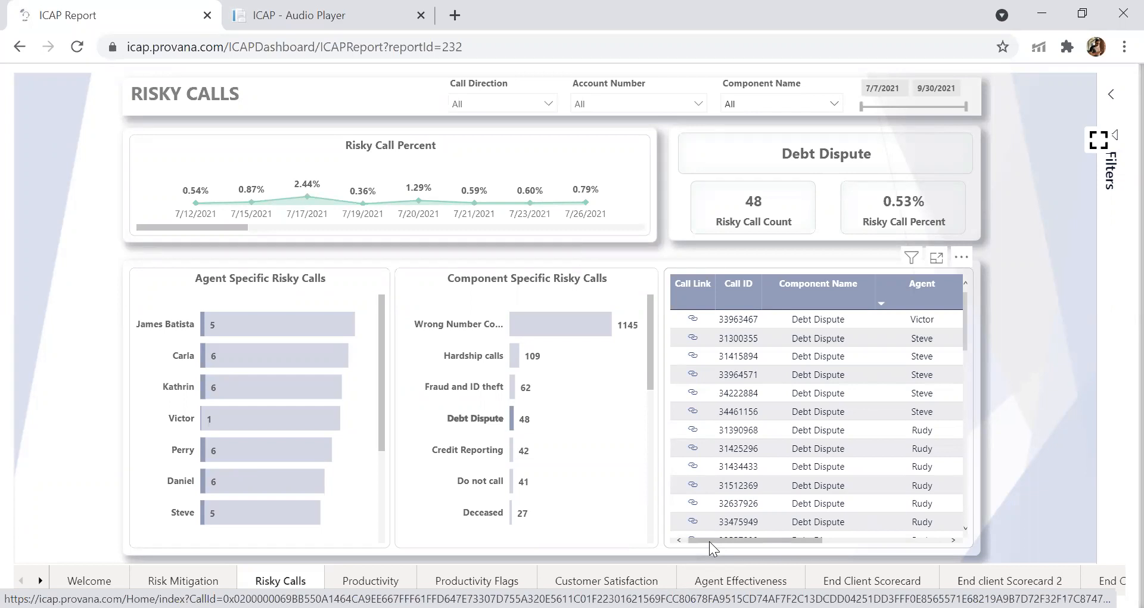
Scroll the Risky Calls report to the Debt Dispute view showing 48 risky calls at 0.53%
{"action": "scroll", "scroll_direction": "right", "scroll_amount": 3}
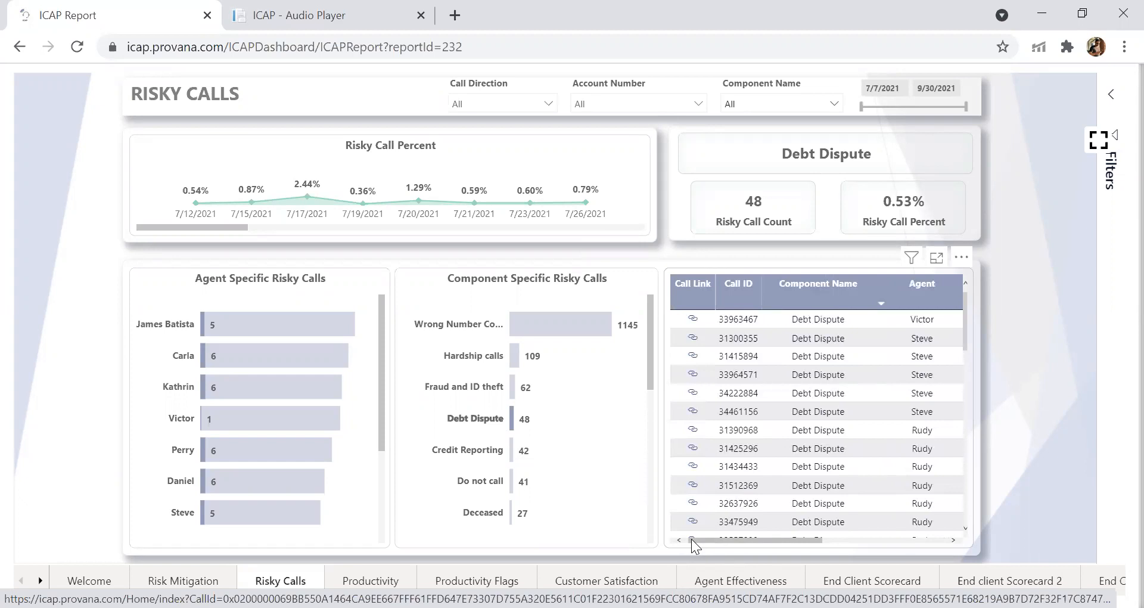
{"action": "mouse_move", "coordinate": [647, 466]}
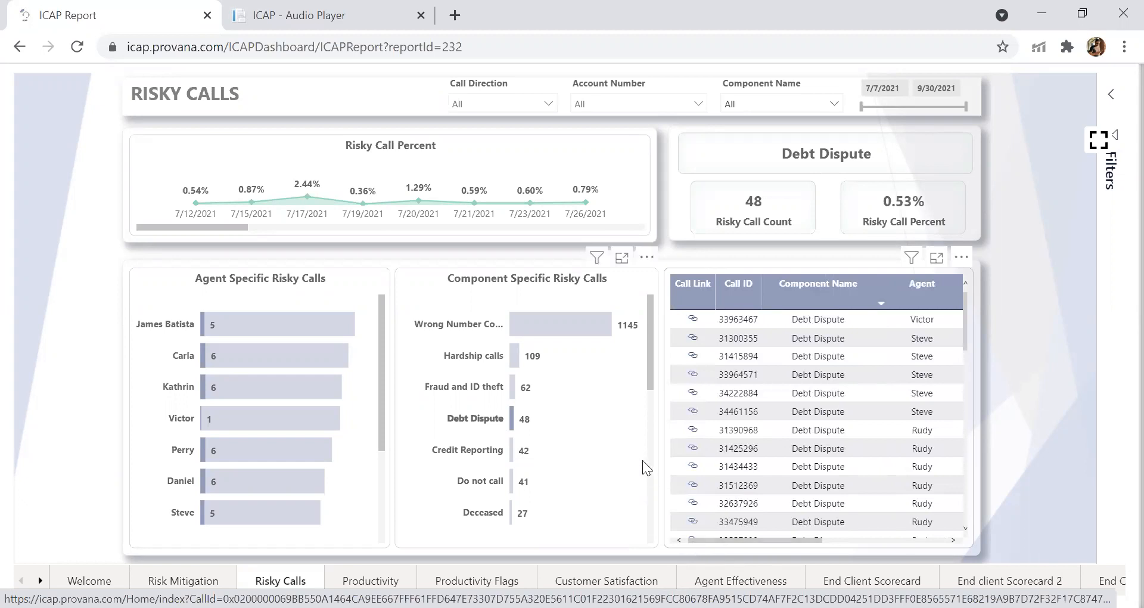
{"action": "mouse_move", "coordinate": [693, 324]}
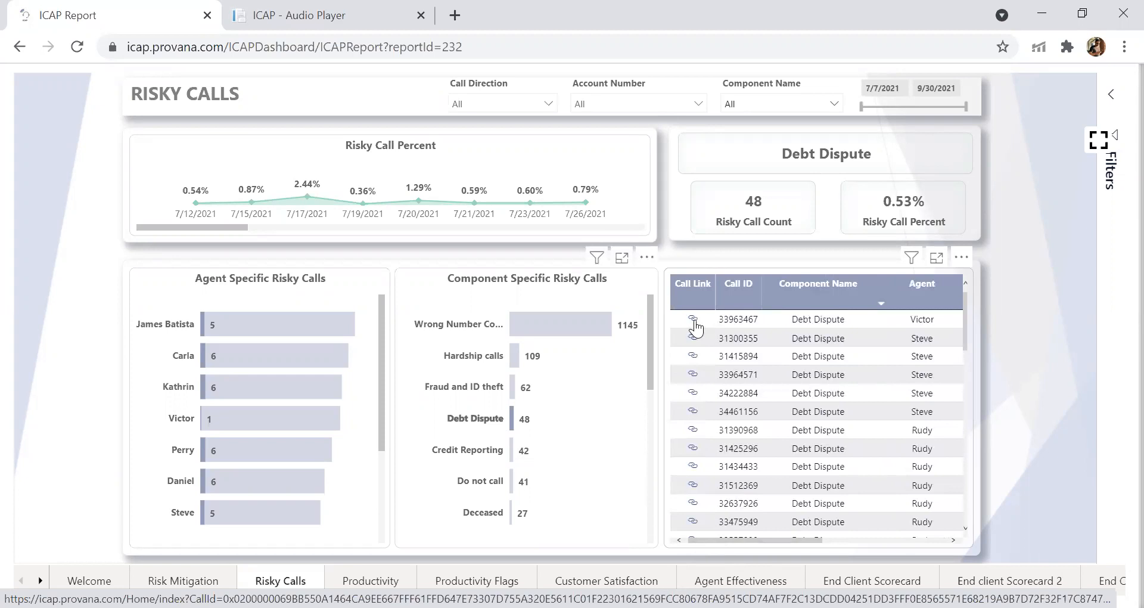
{"action": "left_click", "coordinate": [693, 319]}
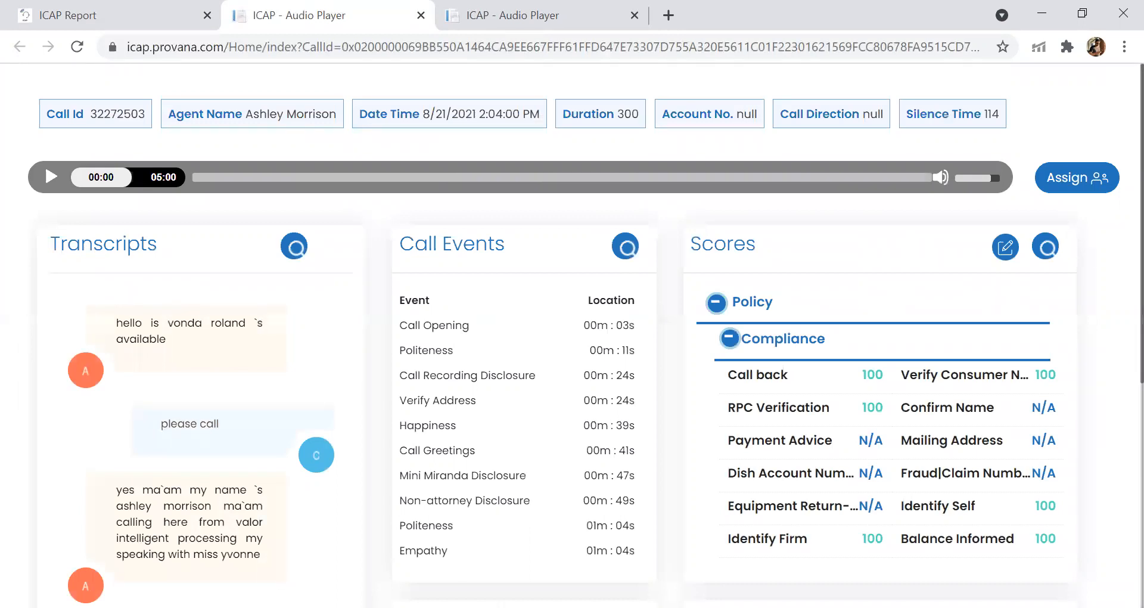
{"action": "mouse_move", "coordinate": [450, 462]}
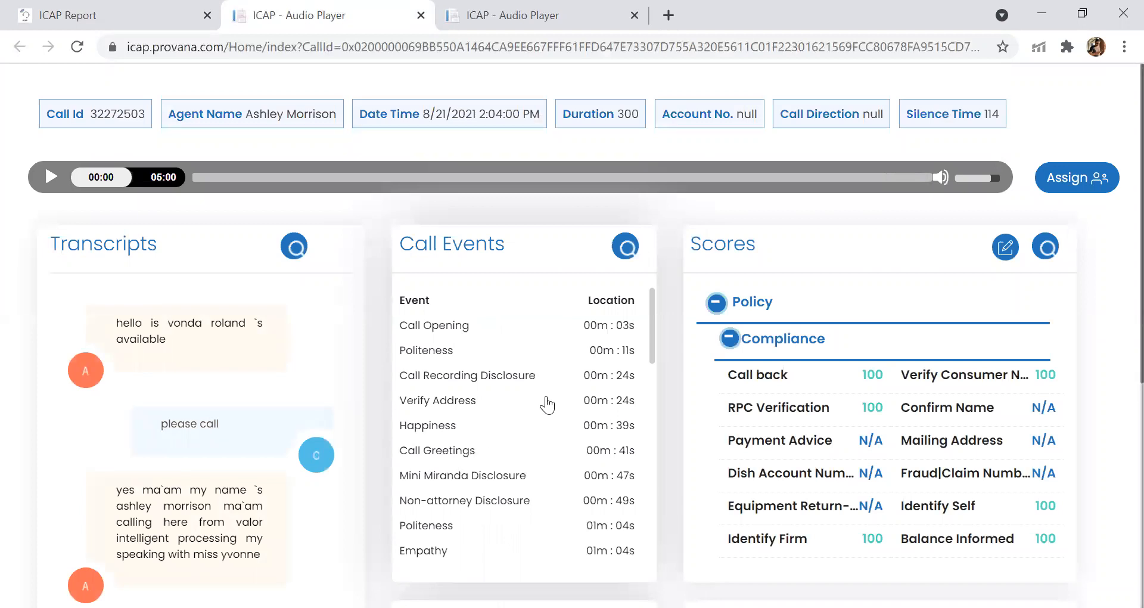
{"action": "scroll", "scroll_direction": "down", "scroll_amount": 3}
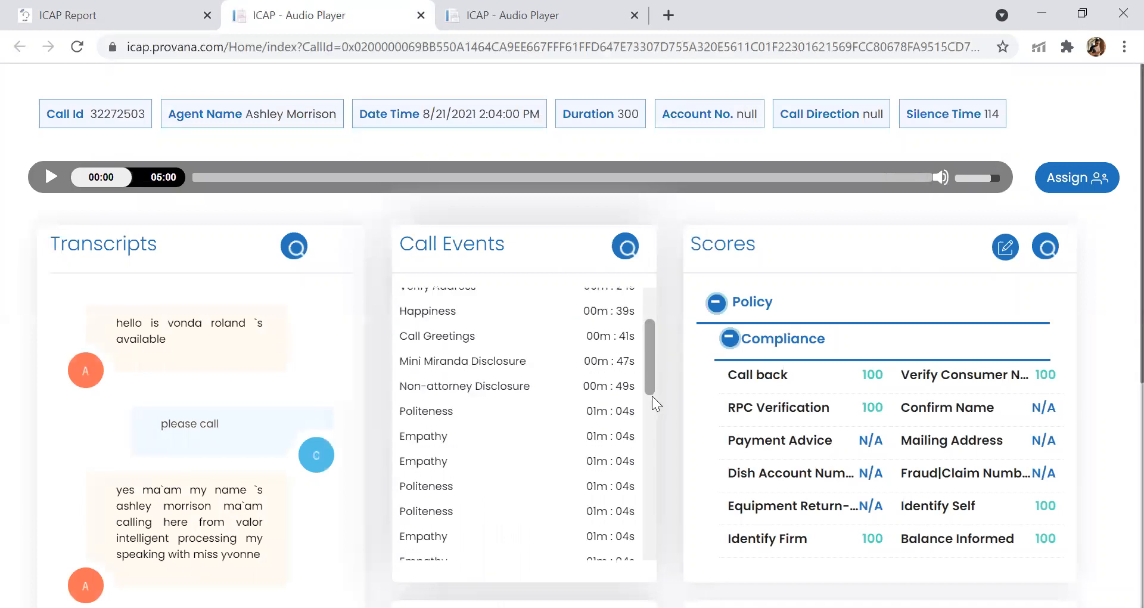
{"action": "scroll", "scroll_direction": "down", "scroll_amount": 3}
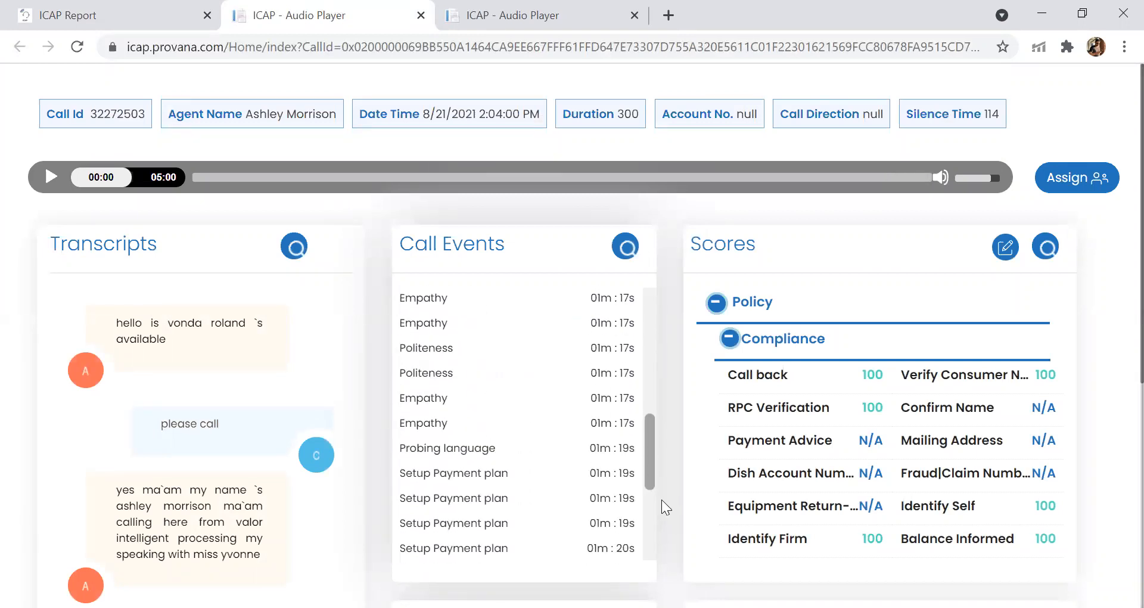
{"action": "scroll", "scroll_direction": "down", "scroll_amount": 3}
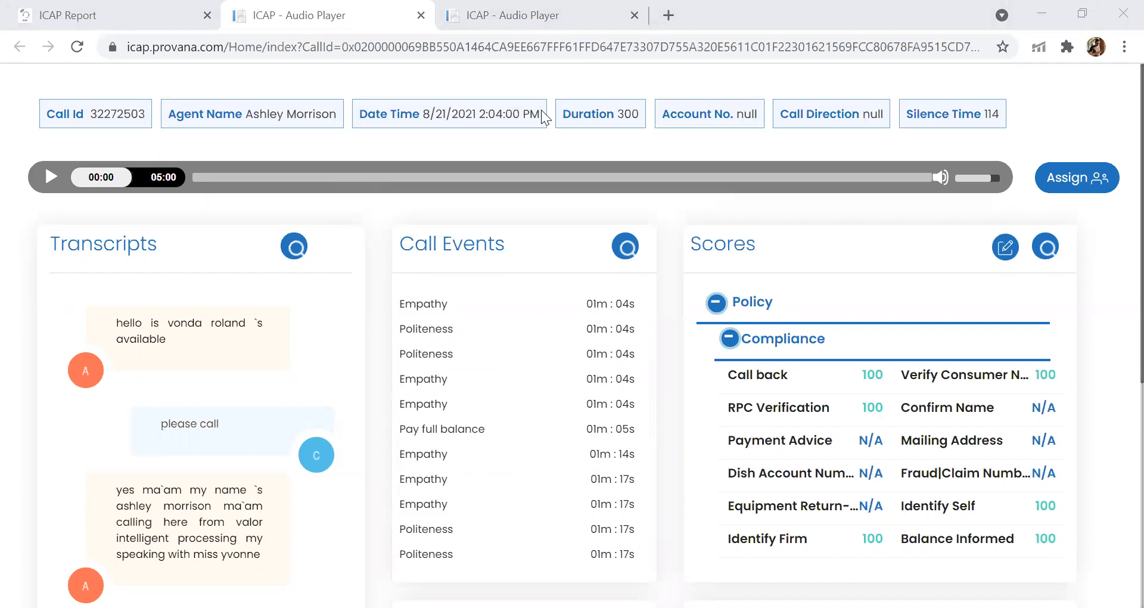
{"action": "mouse_move", "coordinate": [723, 148]}
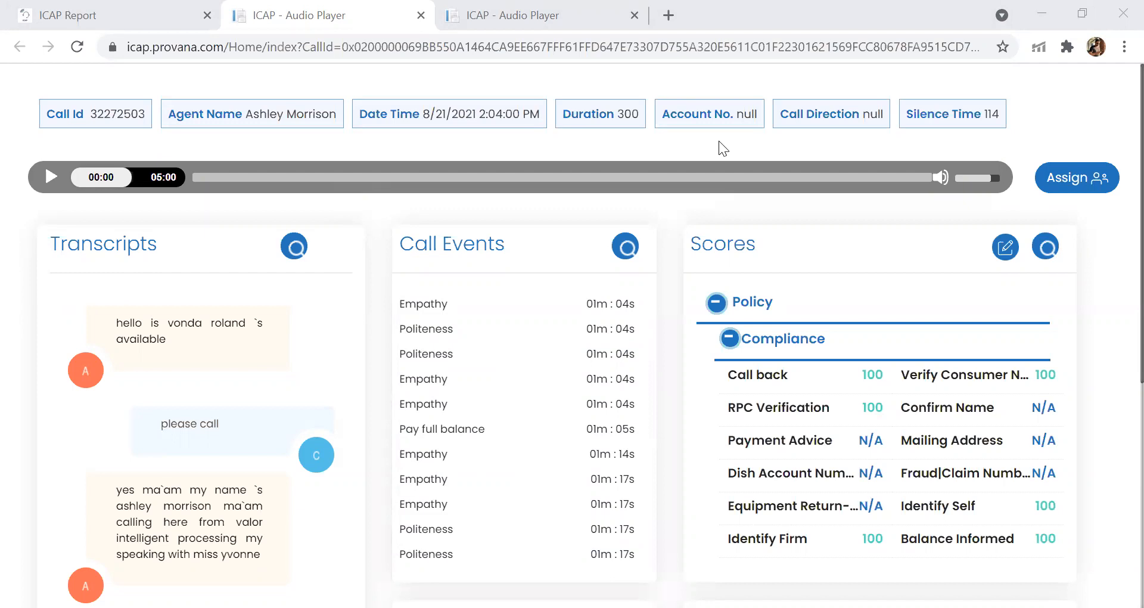
{"action": "mouse_move", "coordinate": [648, 110]}
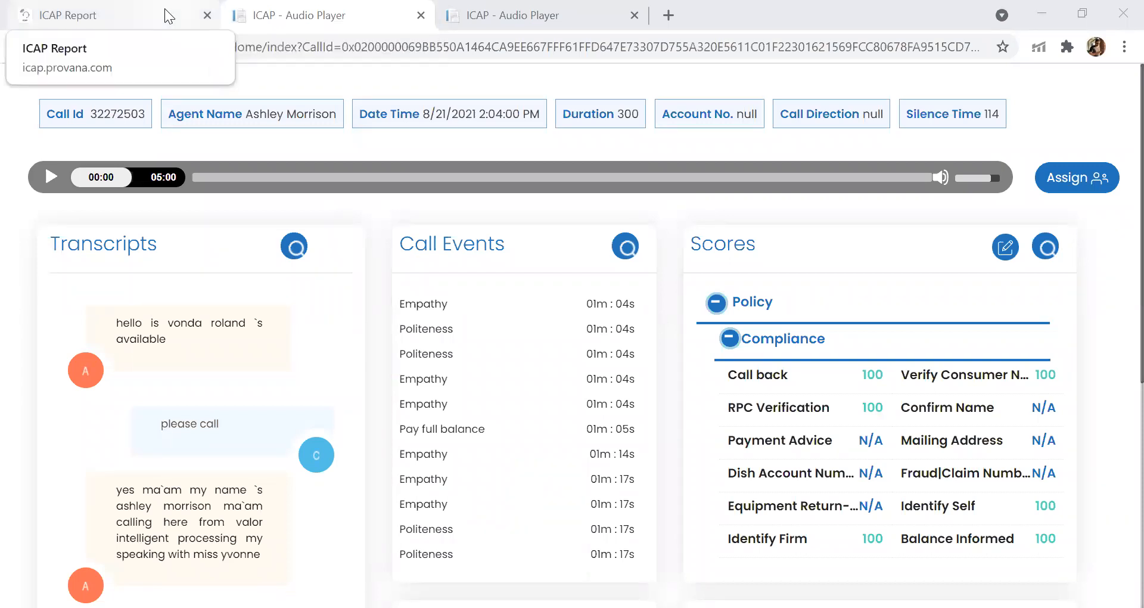
{"action": "mouse_move", "coordinate": [388, 7]}
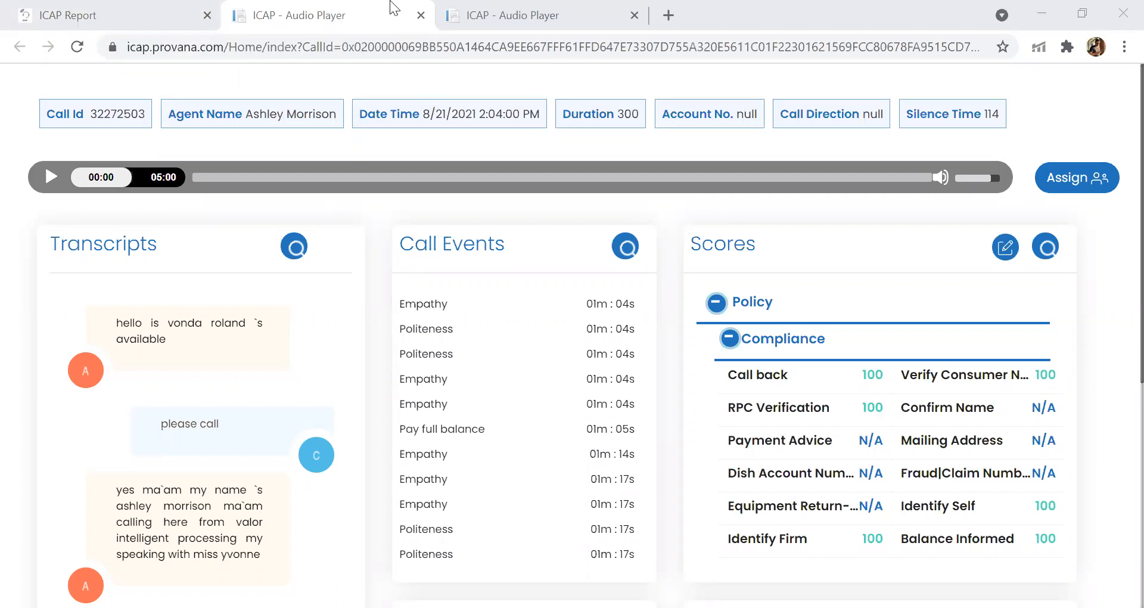
{"action": "mouse_move", "coordinate": [687, 39]}
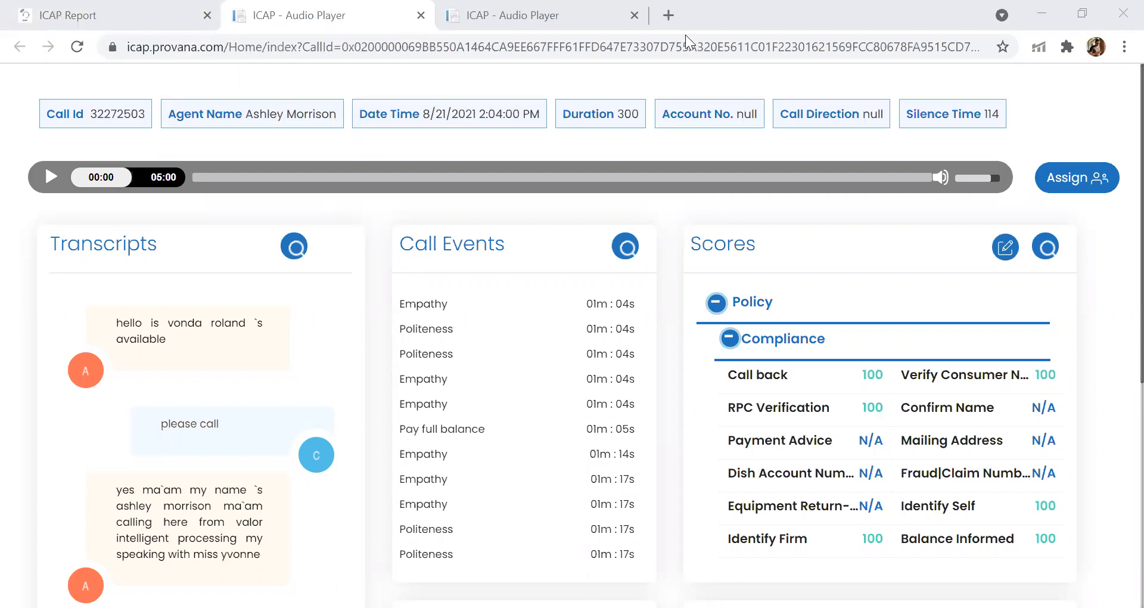
{"action": "mouse_move", "coordinate": [688, 18]}
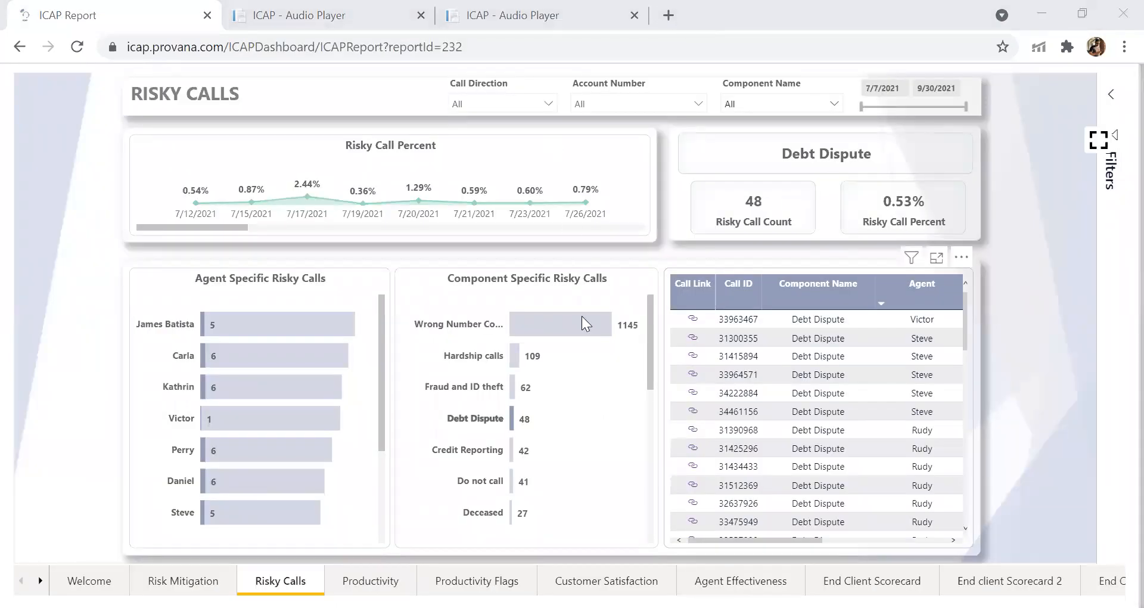
{"action": "mouse_move", "coordinate": [584, 324]}
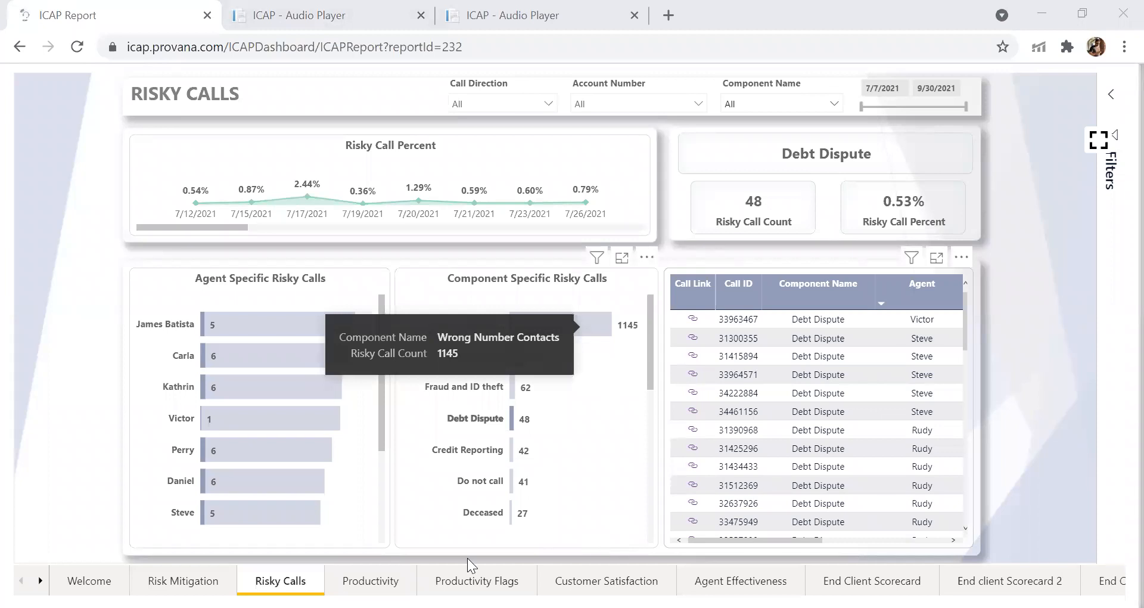